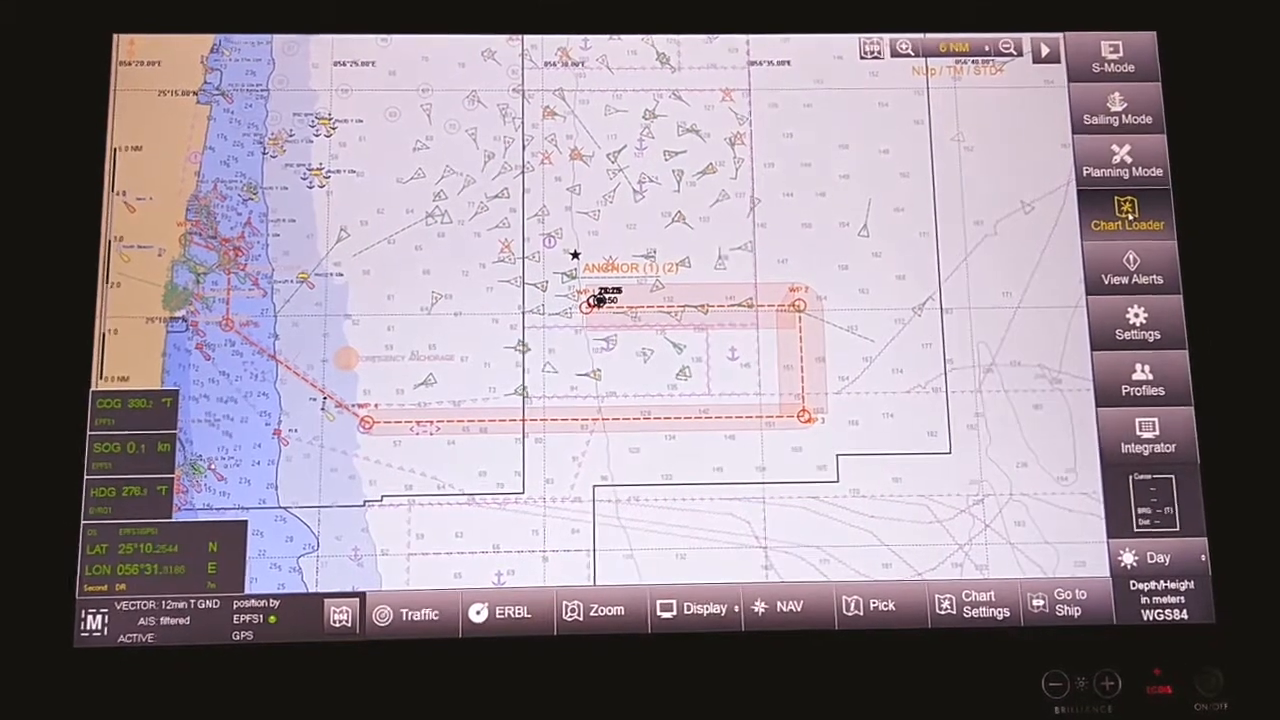
Open the Chart Loader inventory of installed ENC charts and their update status.
left_click(1127, 211)
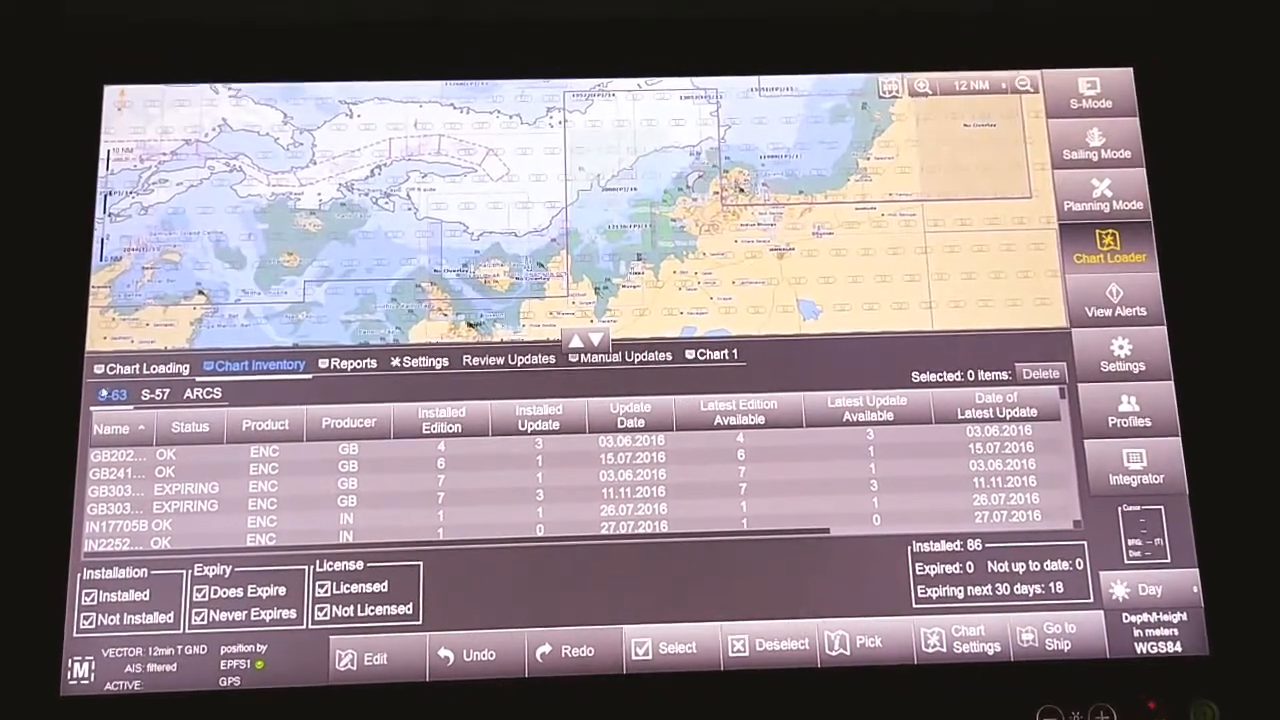
Scan the drives from Chart Loading until Check Path USB detects the ENC S-63 set.
left_click(140, 362)
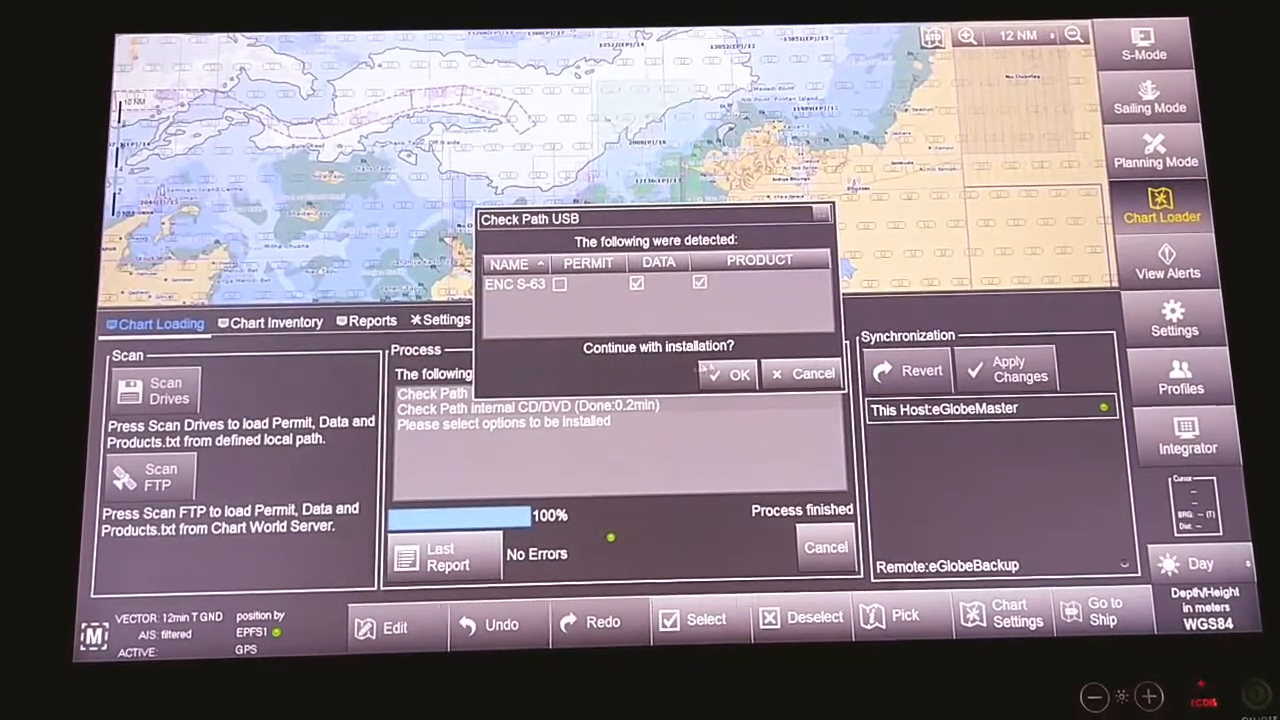
Install the detected ENC S-63 set and review the report of 24 errors.
left_click(739, 374)
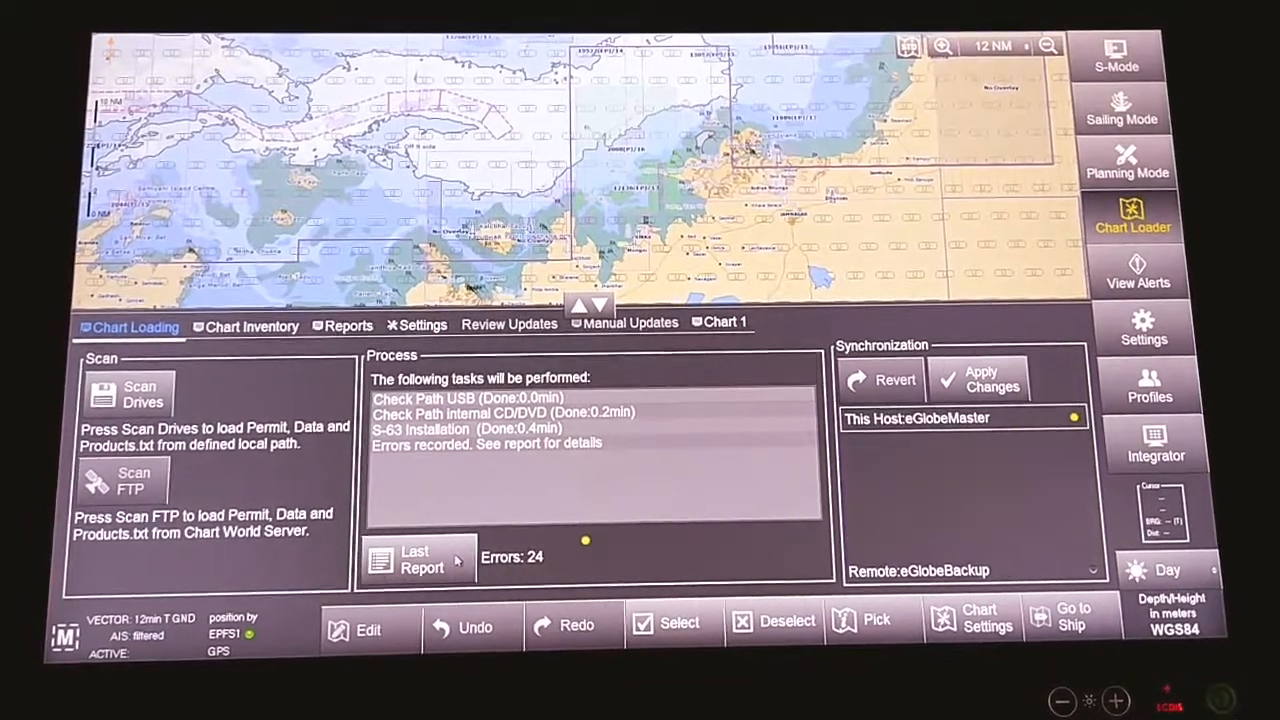
left_click(418, 560)
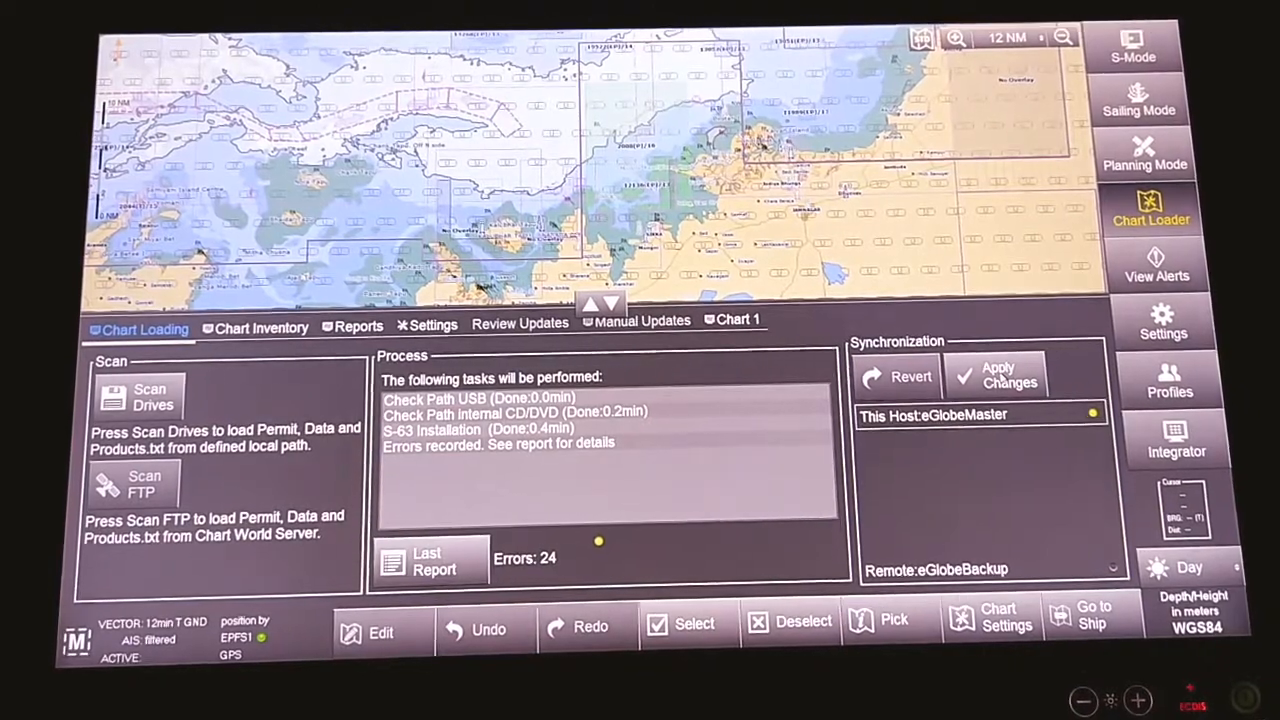
Start processing installed updates, noting the subscription error for cell PK4SC20Z.
left_click(1004, 374)
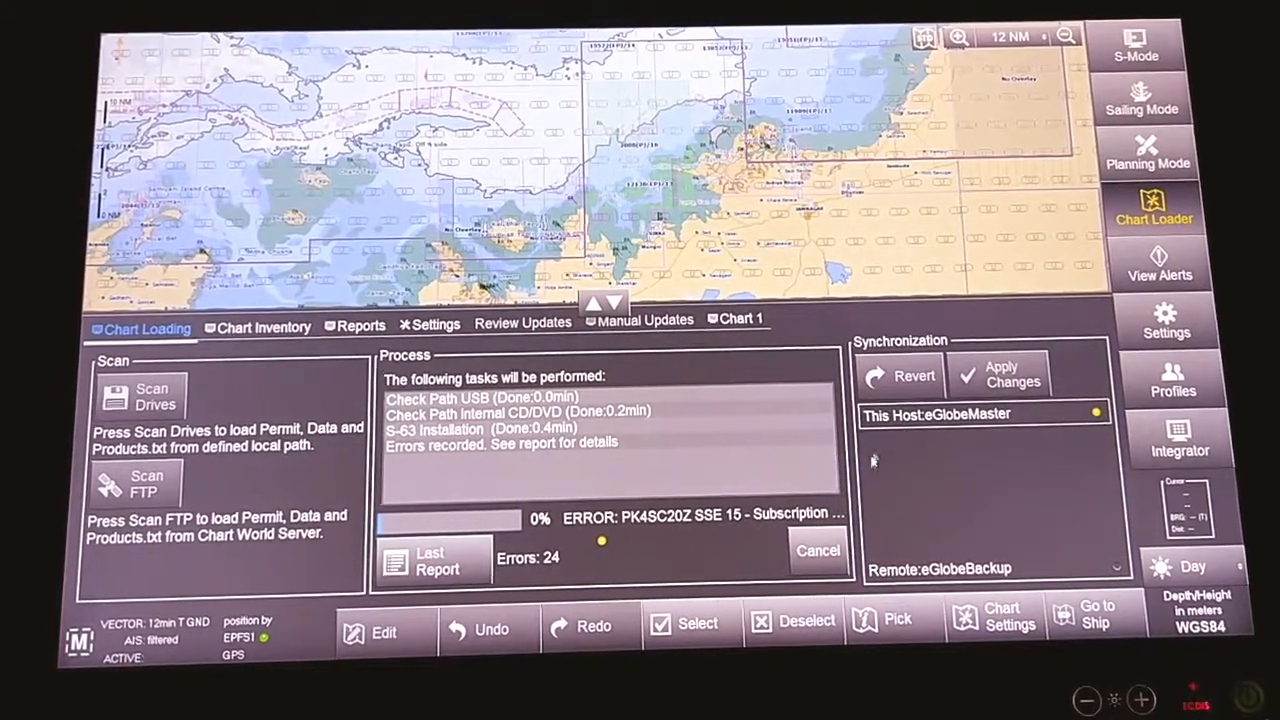
left_click(1001, 372)
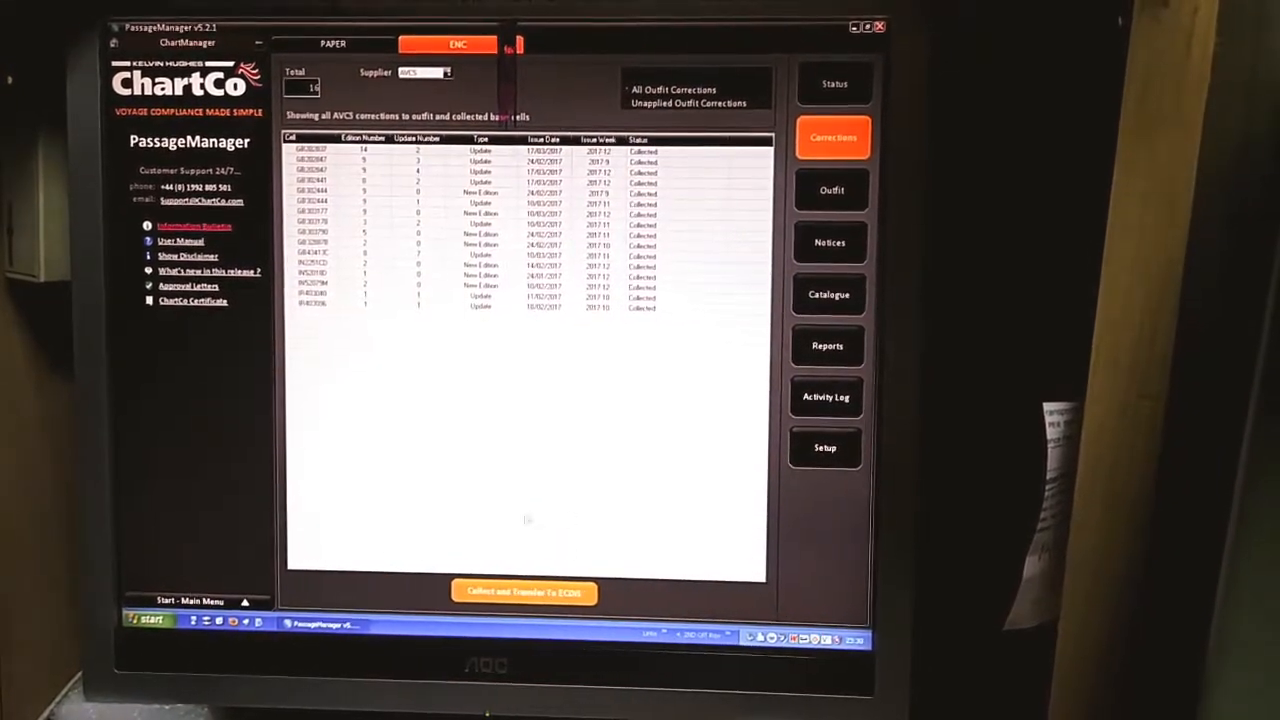
Open ENC Transfer Data via Collect and Transfer To ECDIS on the Corrections ENC page.
left_click(524, 591)
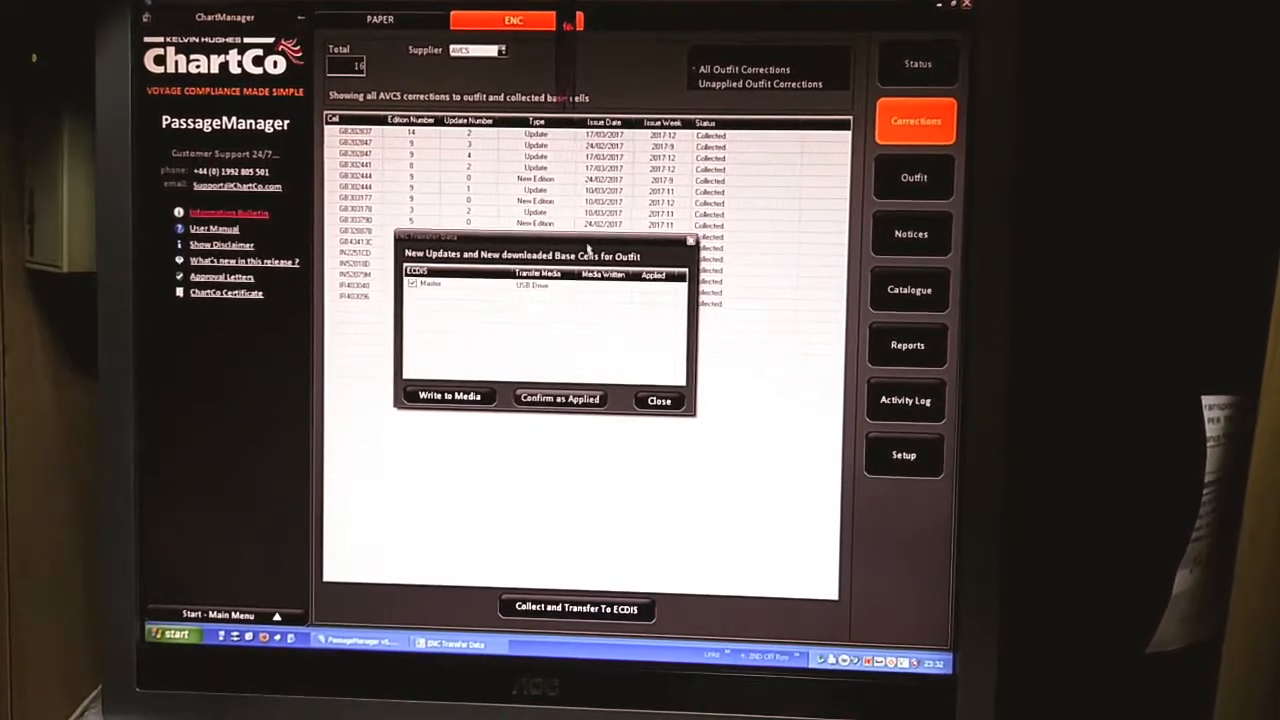
Select the Master ECDIS and choose Write to Media for the USB transfer.
left_click(448, 400)
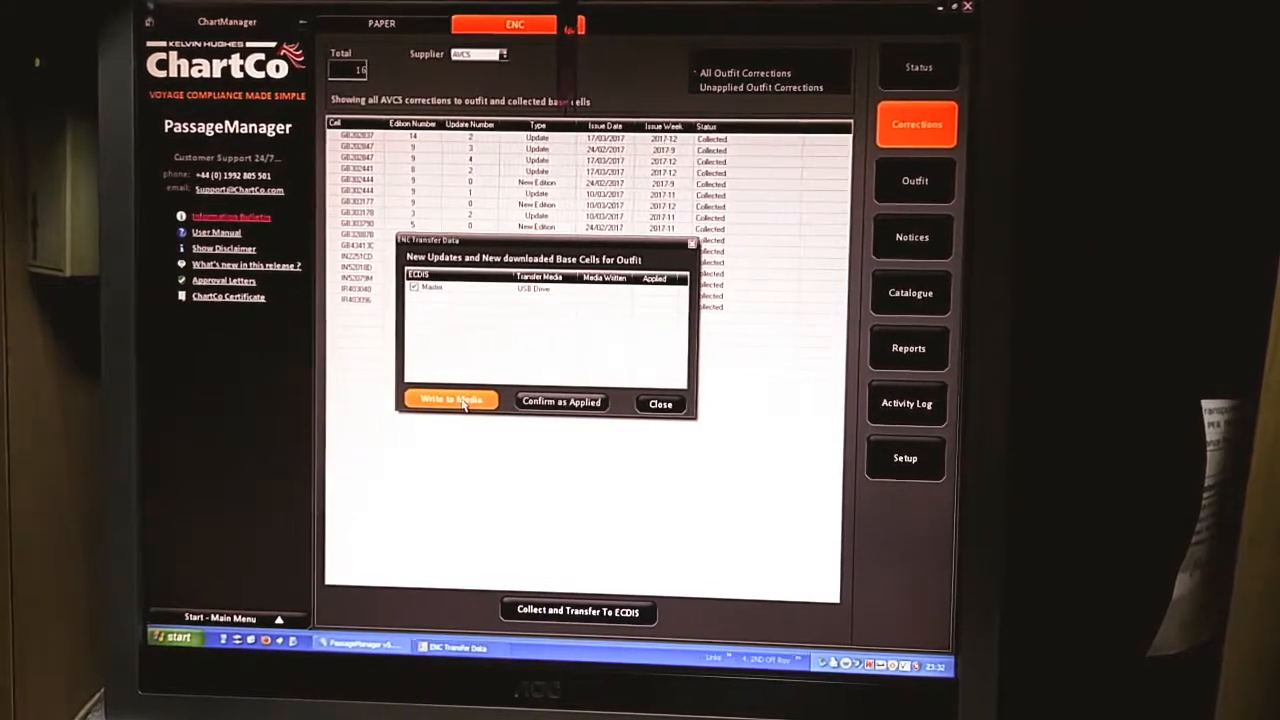
left_click(450, 400)
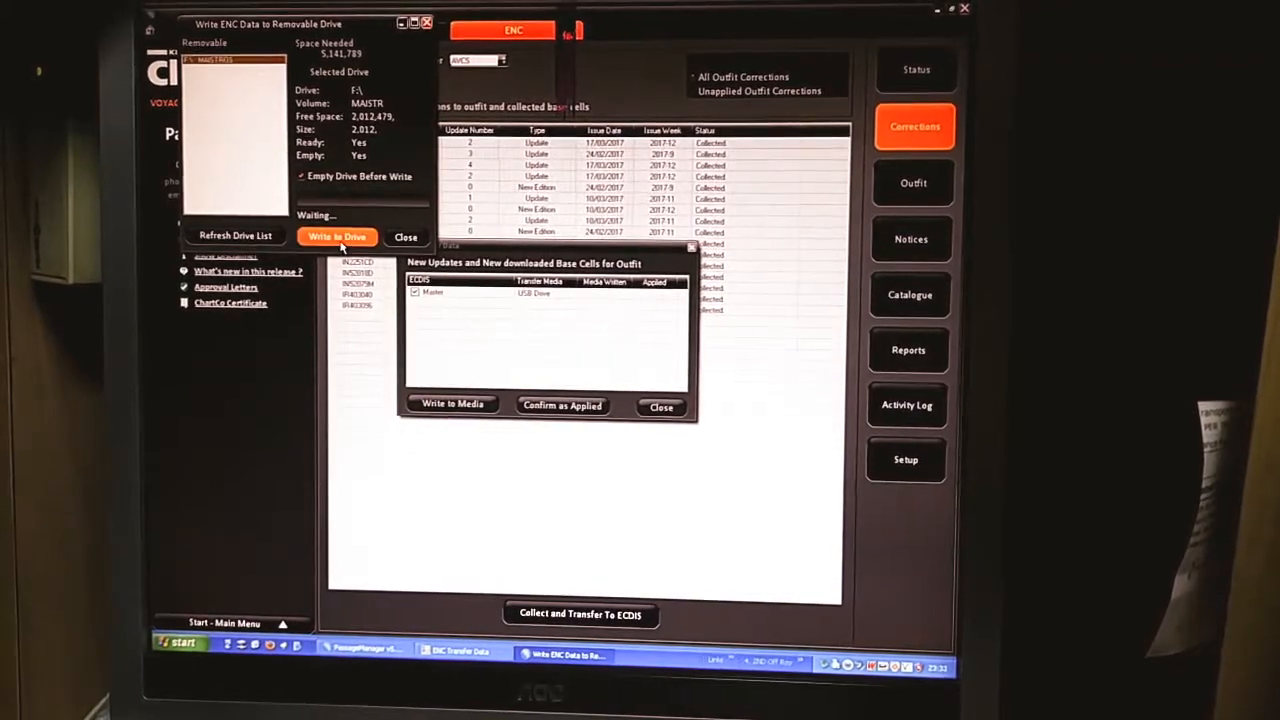
Write the ENC data to the MAISTR drive until 'Data Written OK', then dismiss the window.
left_click(337, 236)
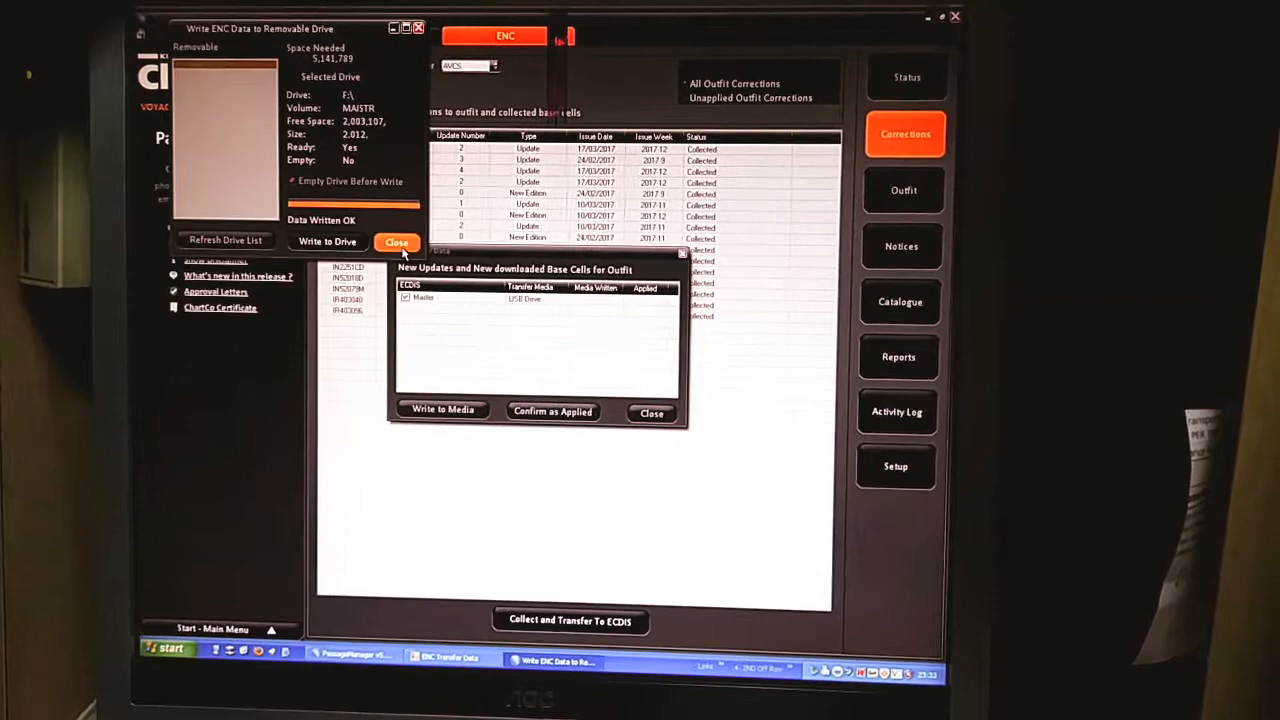
left_click(396, 242)
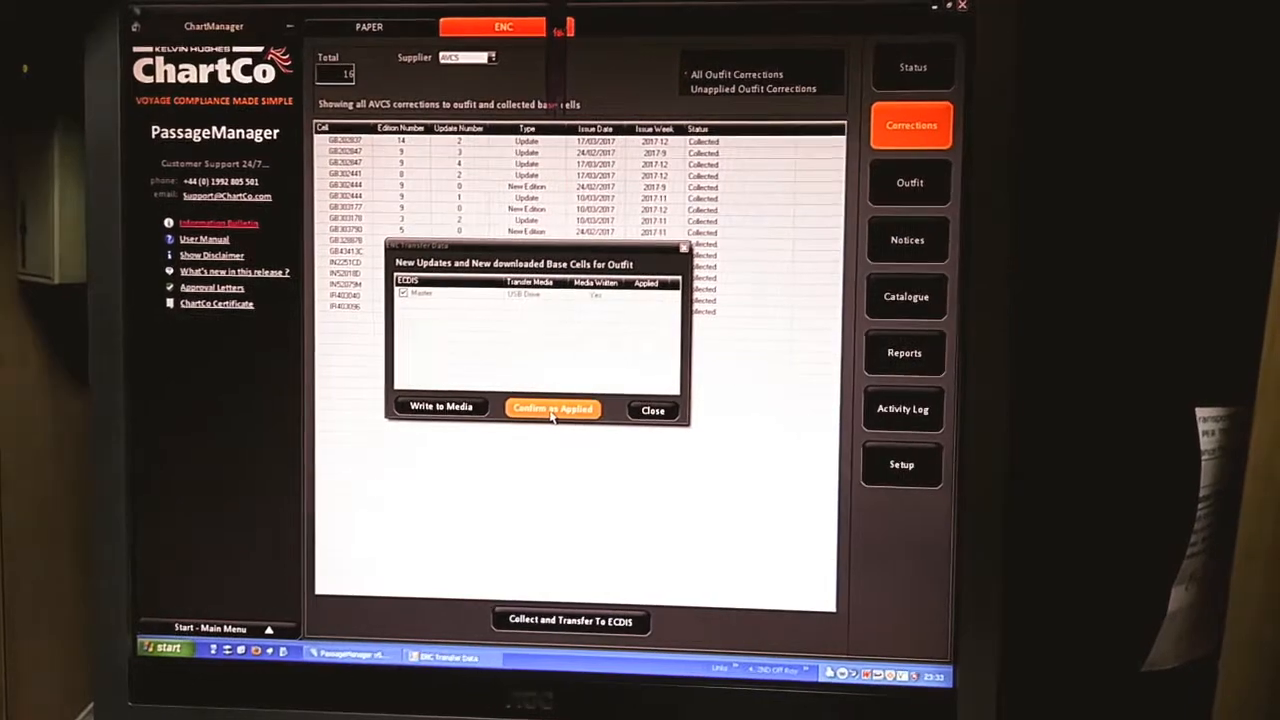
Confirm the Master ECDIS USB transfer as applied and accept the confirmation.
left_click(551, 409)
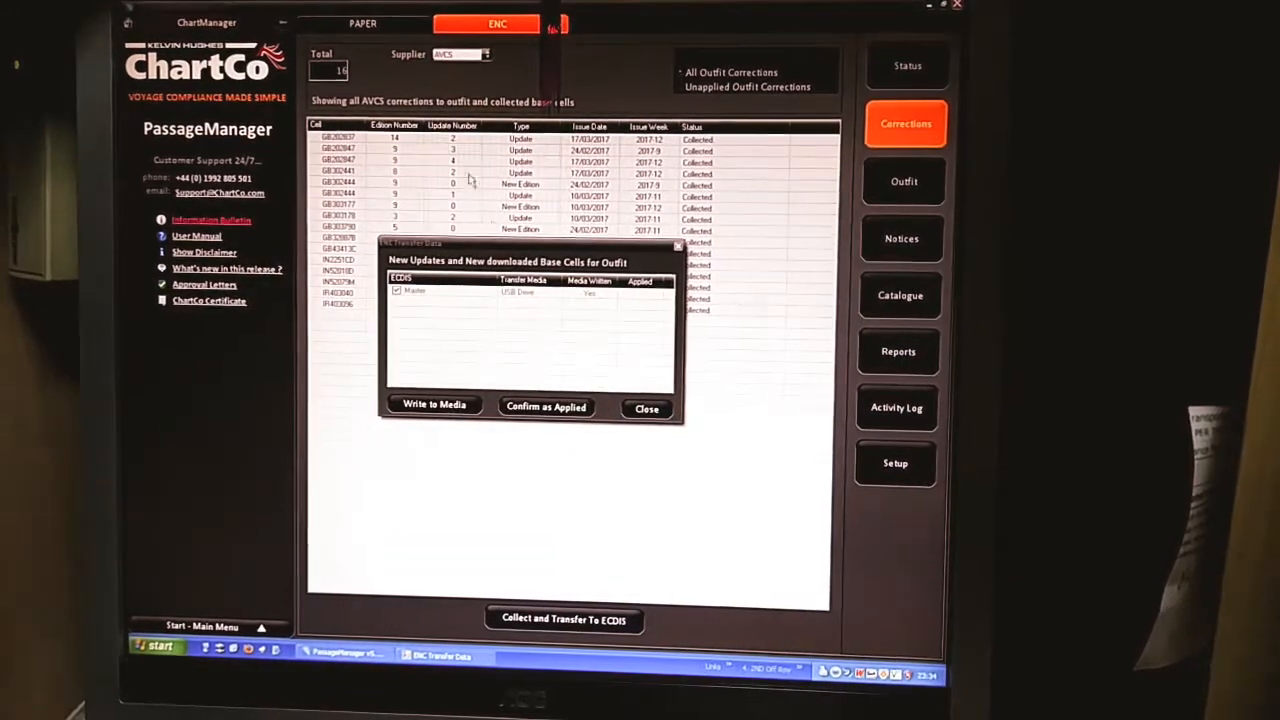
left_click(546, 408)
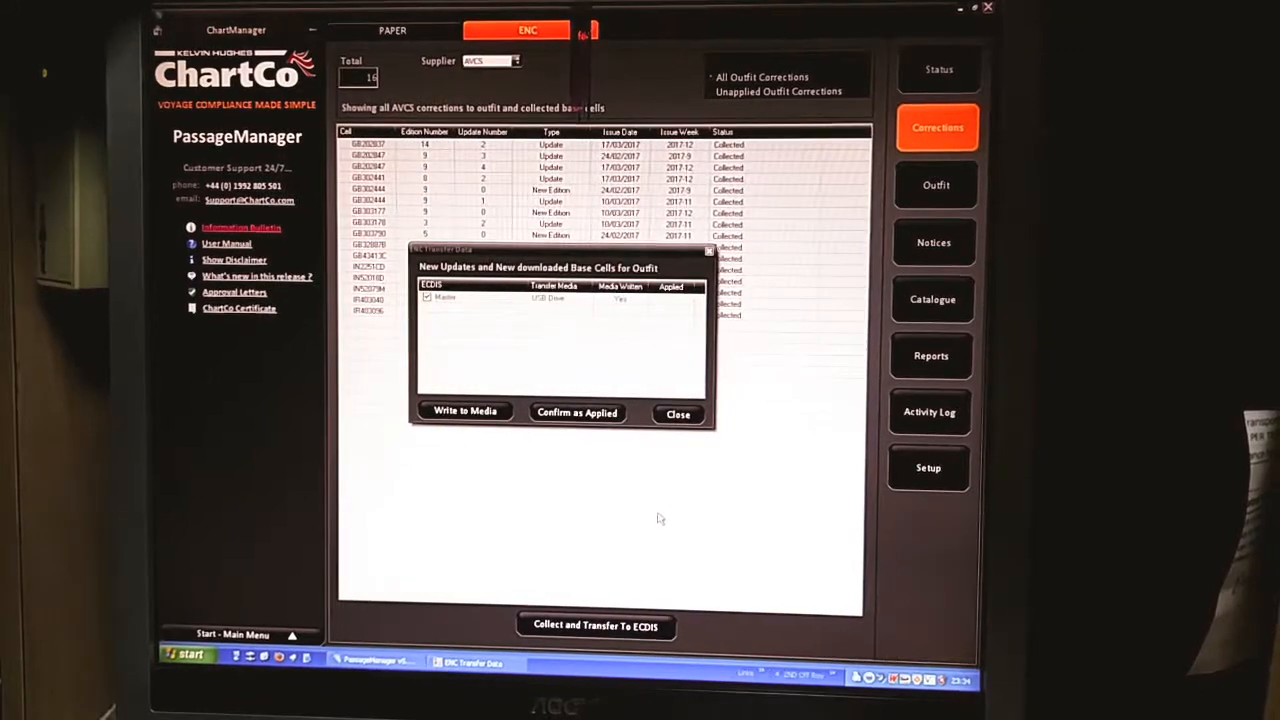
mouse_move(650, 516)
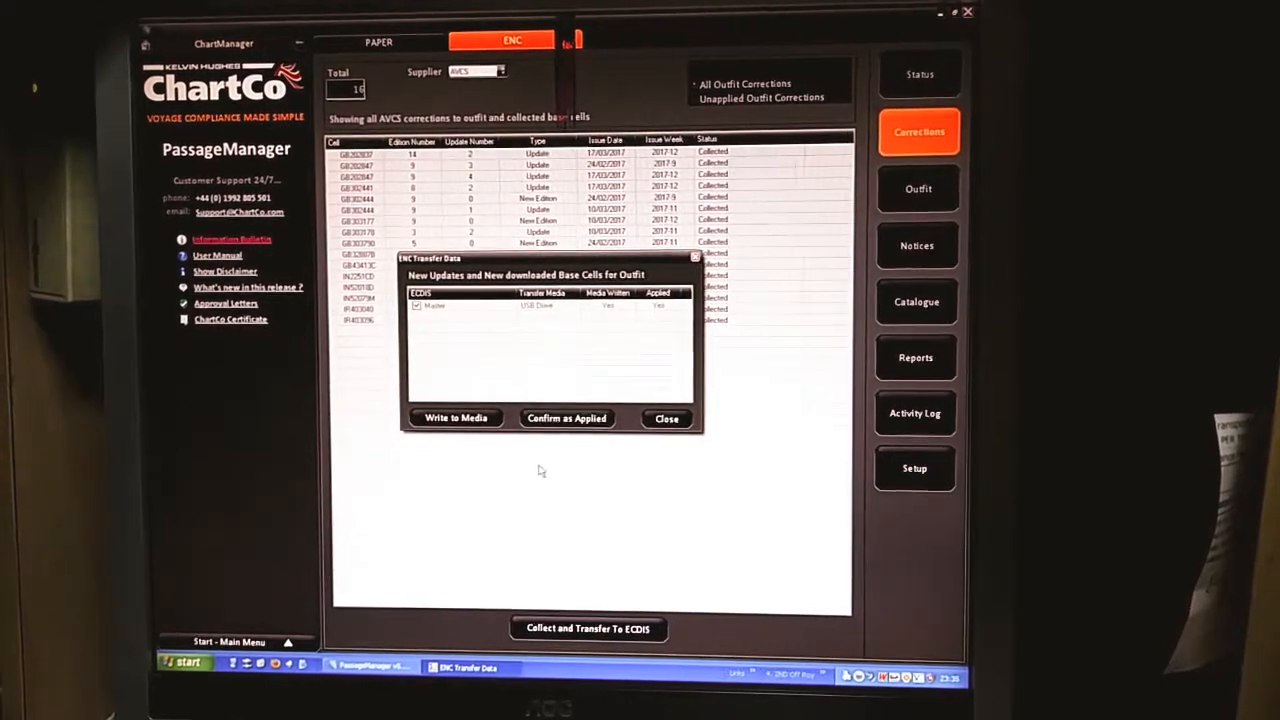
Close ENC Transfer Data, verify zero unapplied corrections, and view the ENC Status page.
left_click(666, 418)
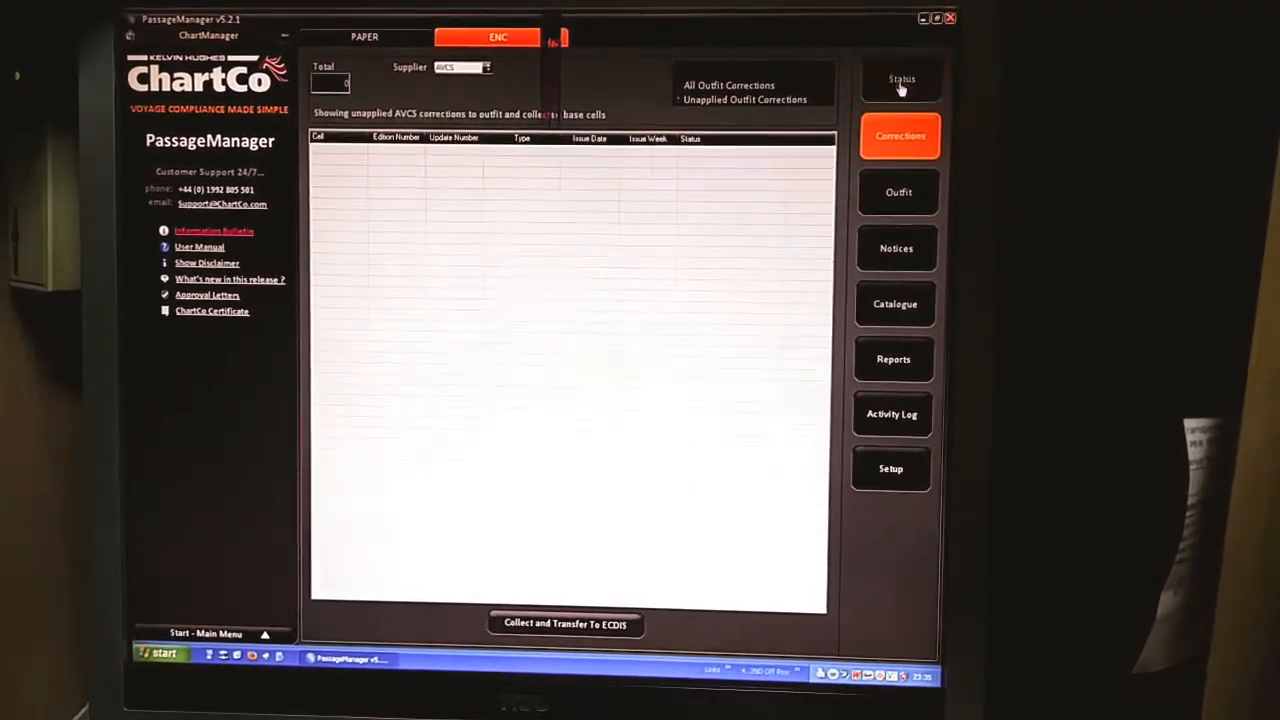
left_click(900, 80)
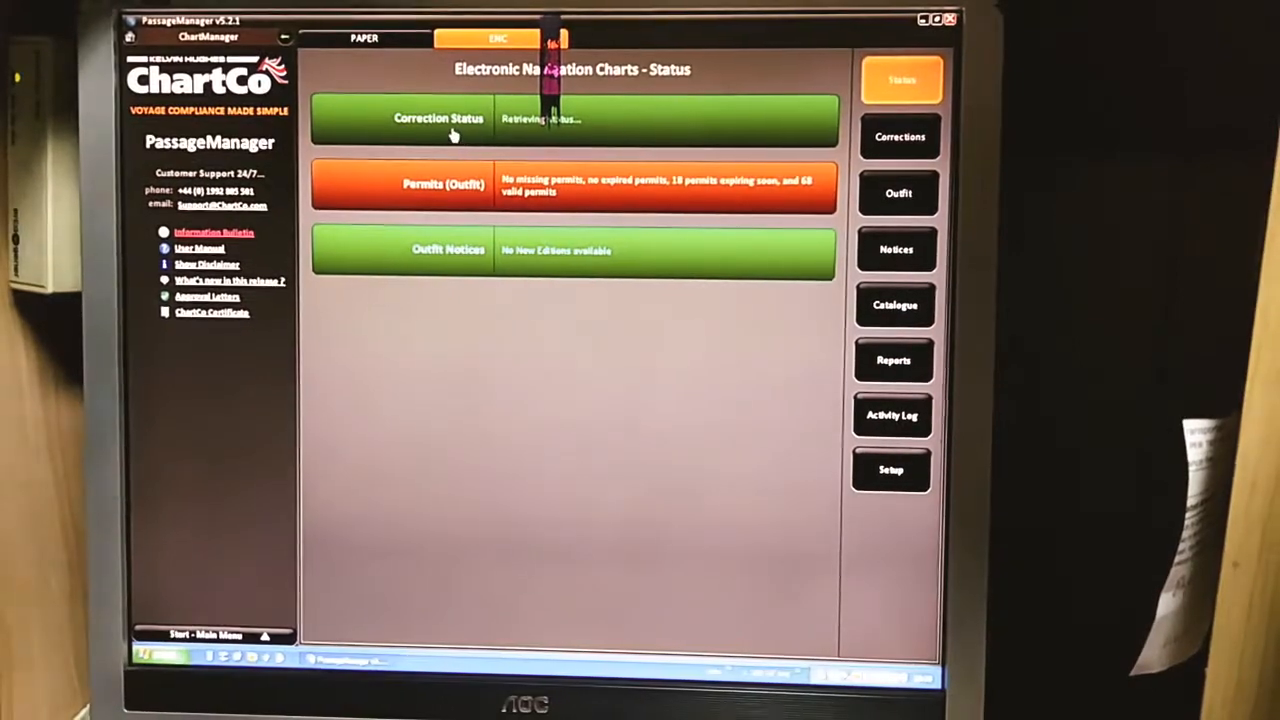